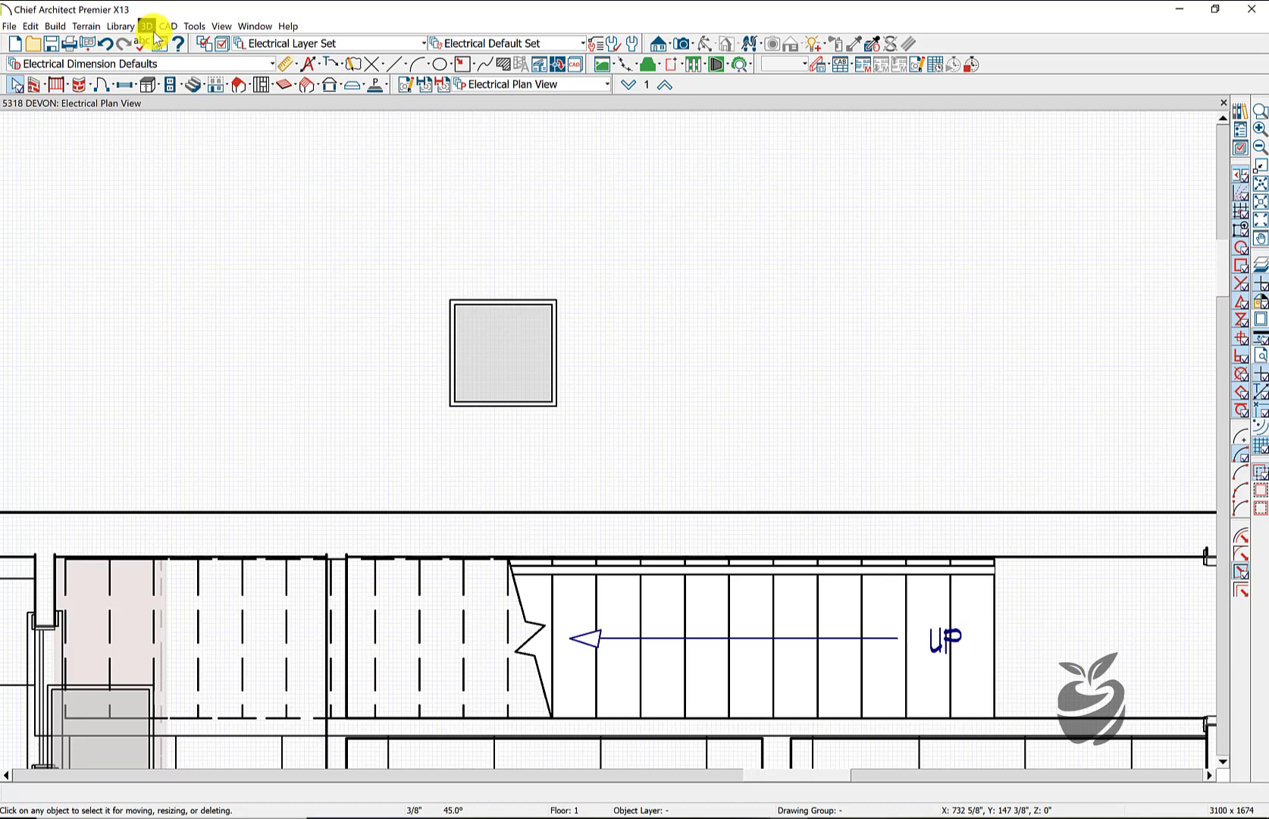
Draw a CAD box beside the existing tile and set its width to 24 inches.
click(168, 25)
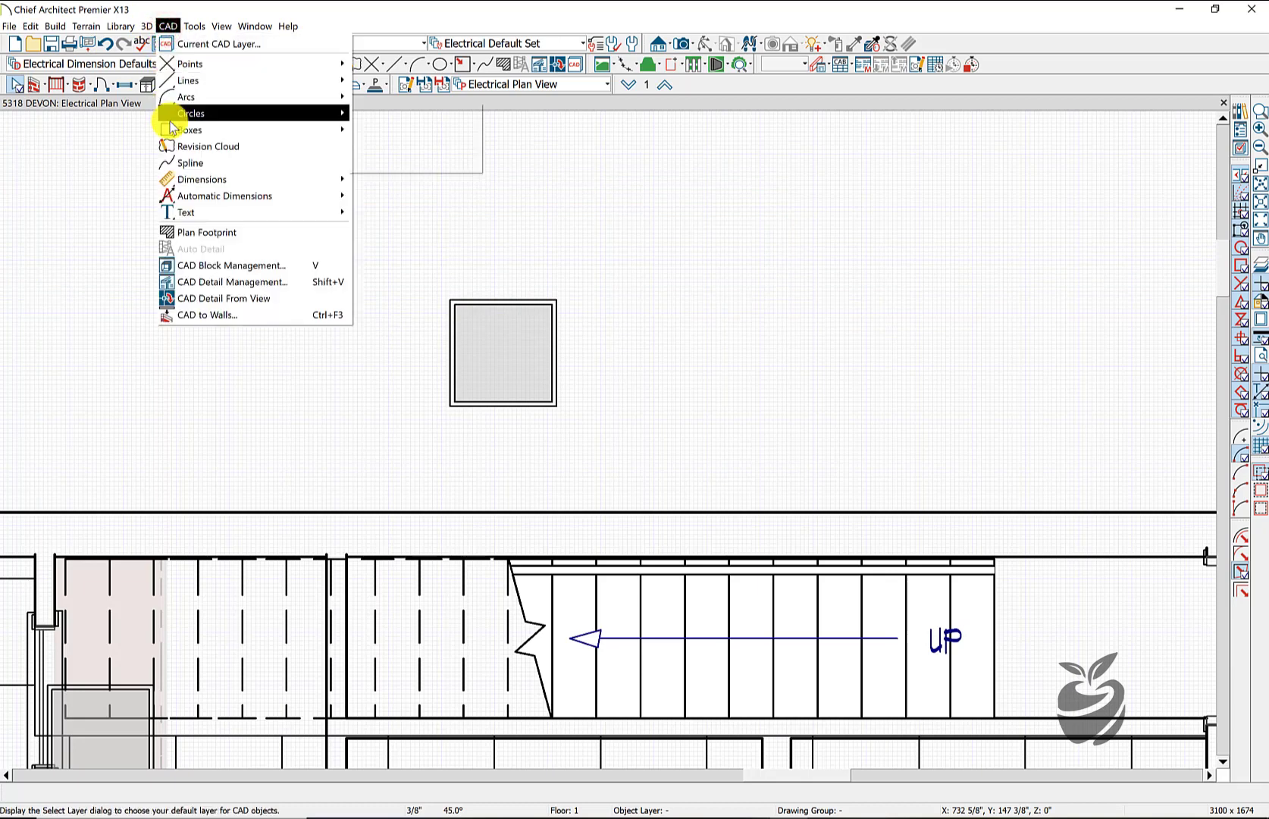
mouse_move(189, 130)
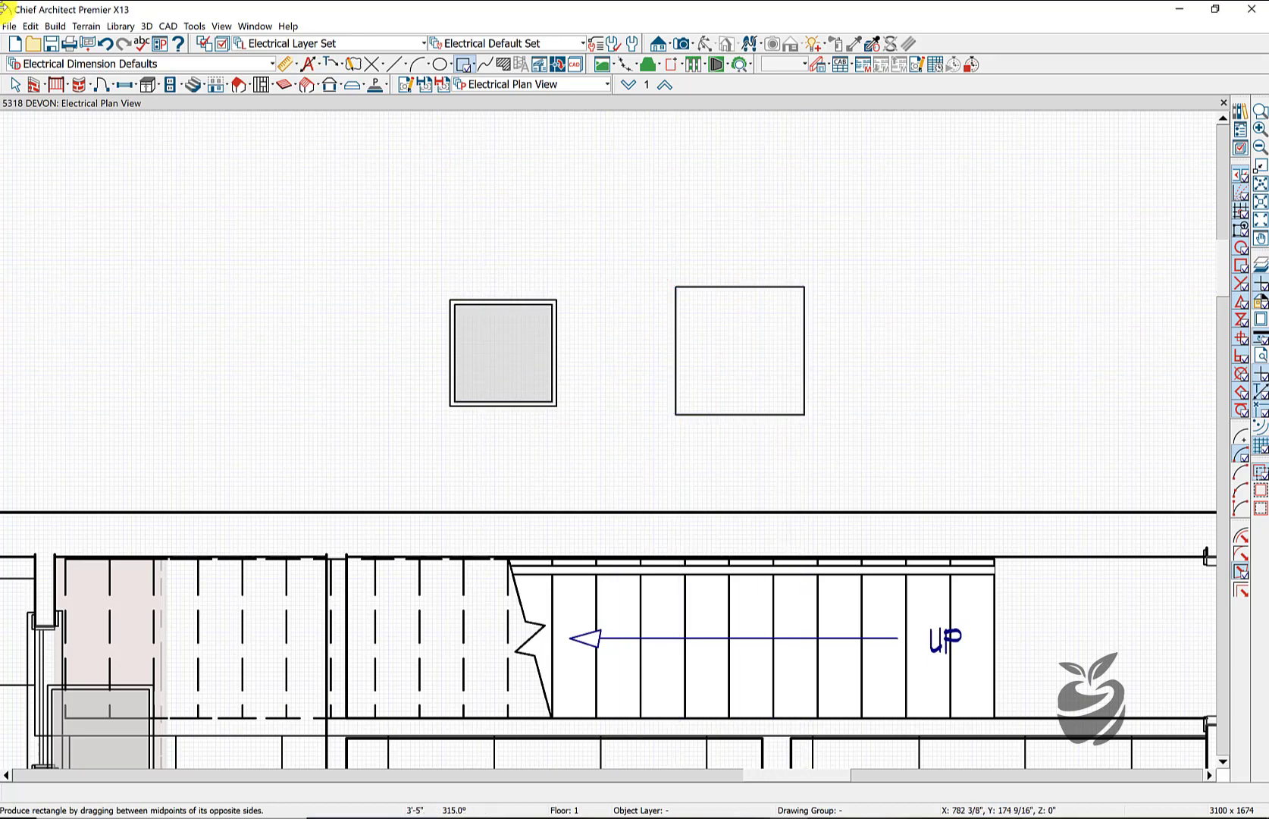
click(15, 84)
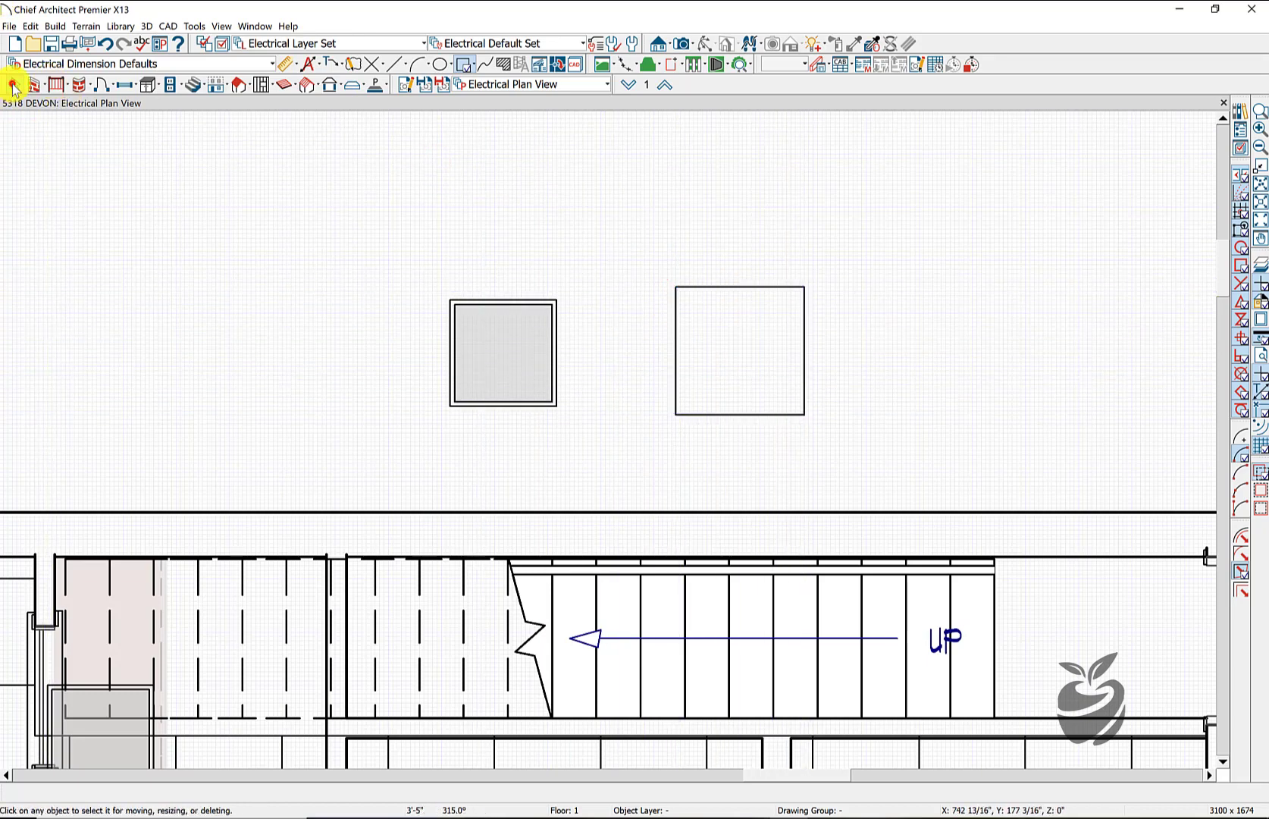
click(738, 350)
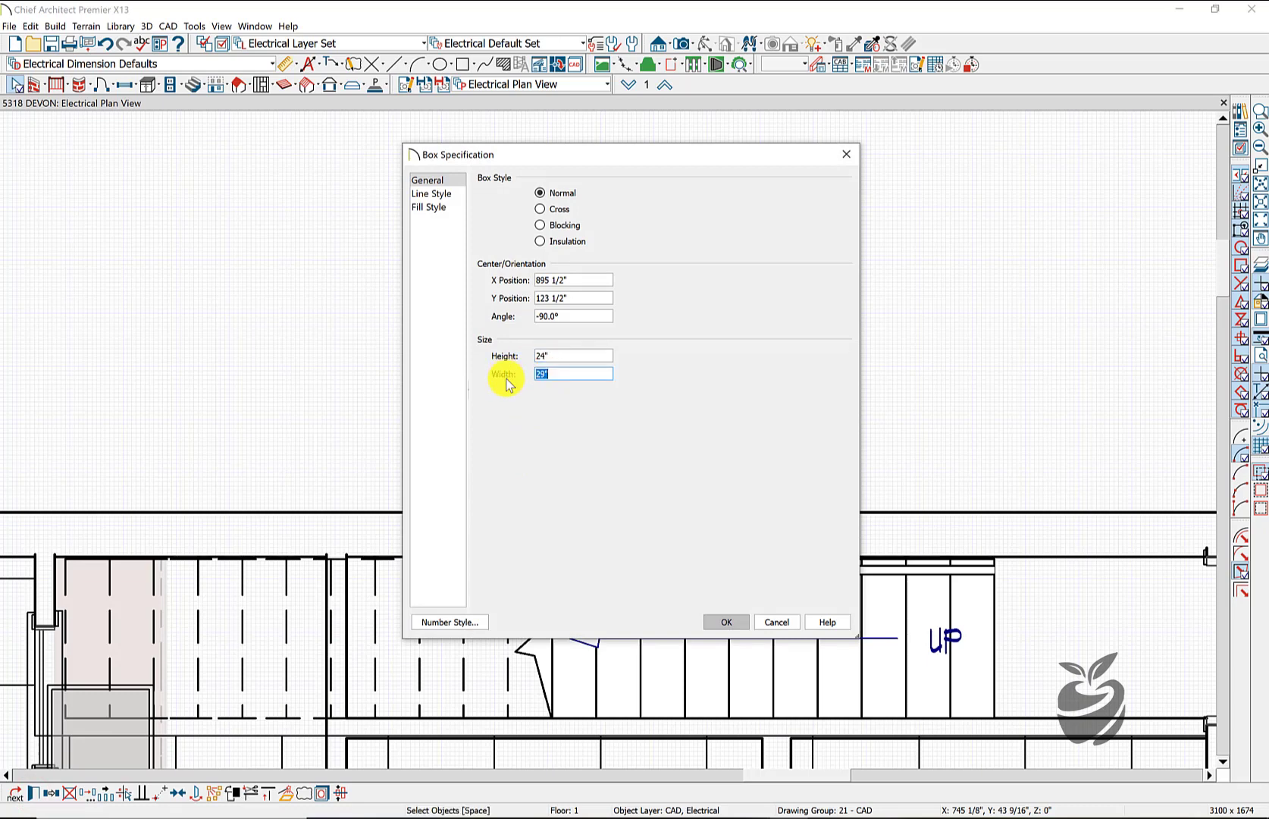
text(24)
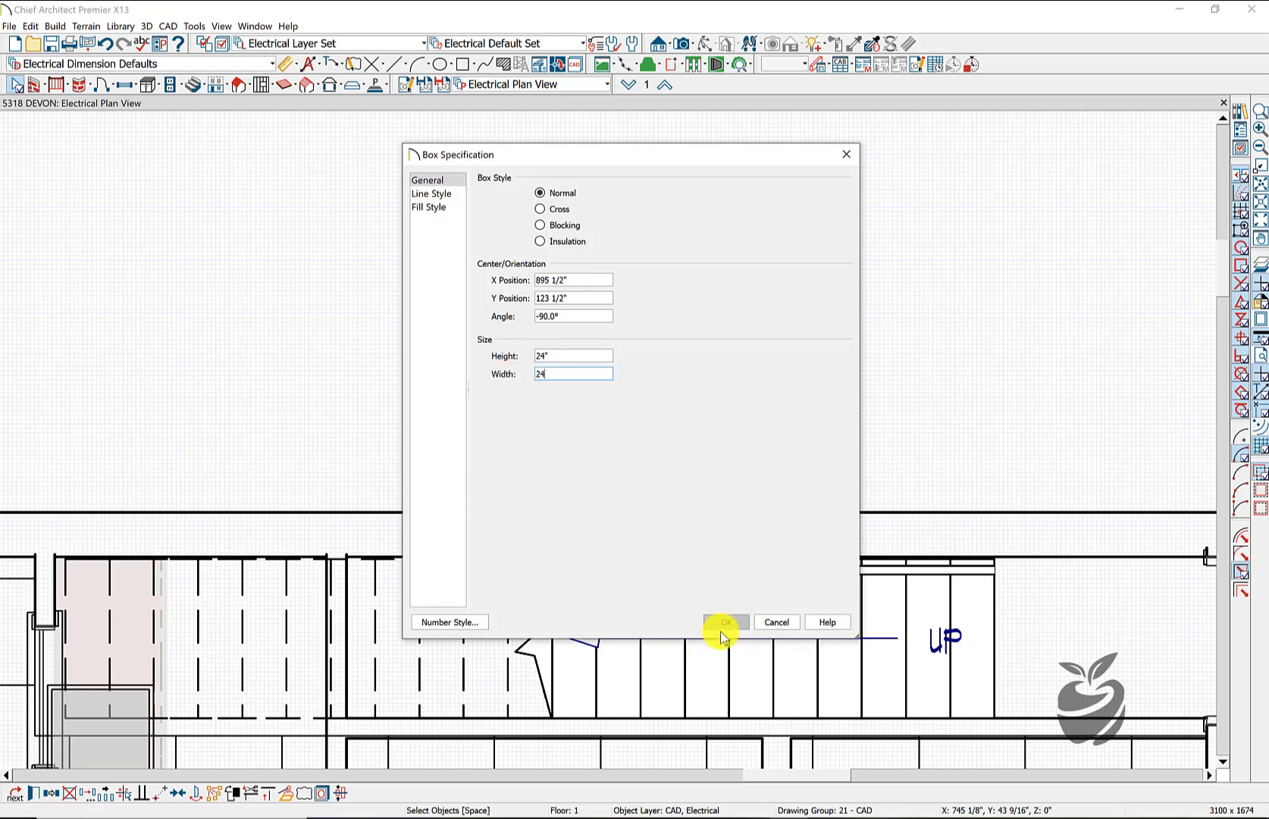
click(724, 622)
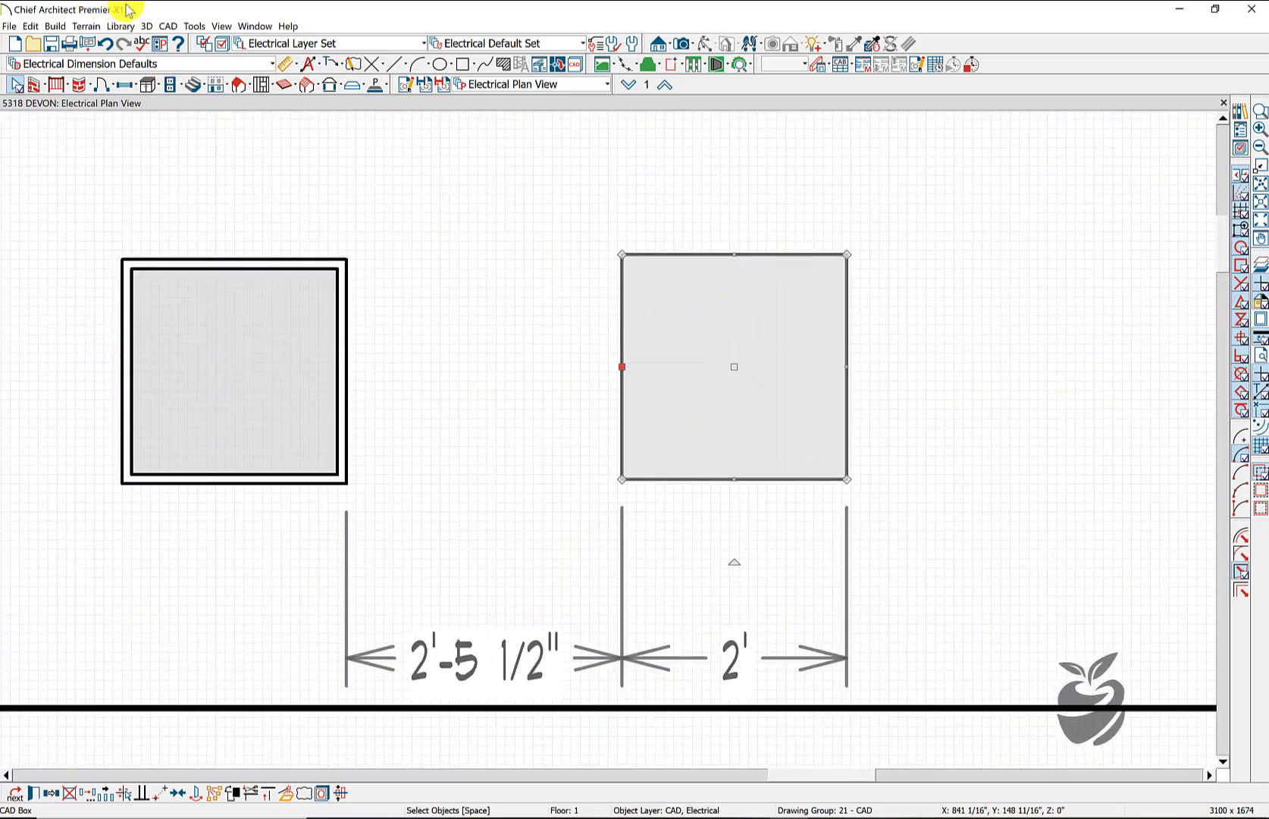
Draw a rectangular polyline over the box and resize it to sit inset inside.
click(168, 26)
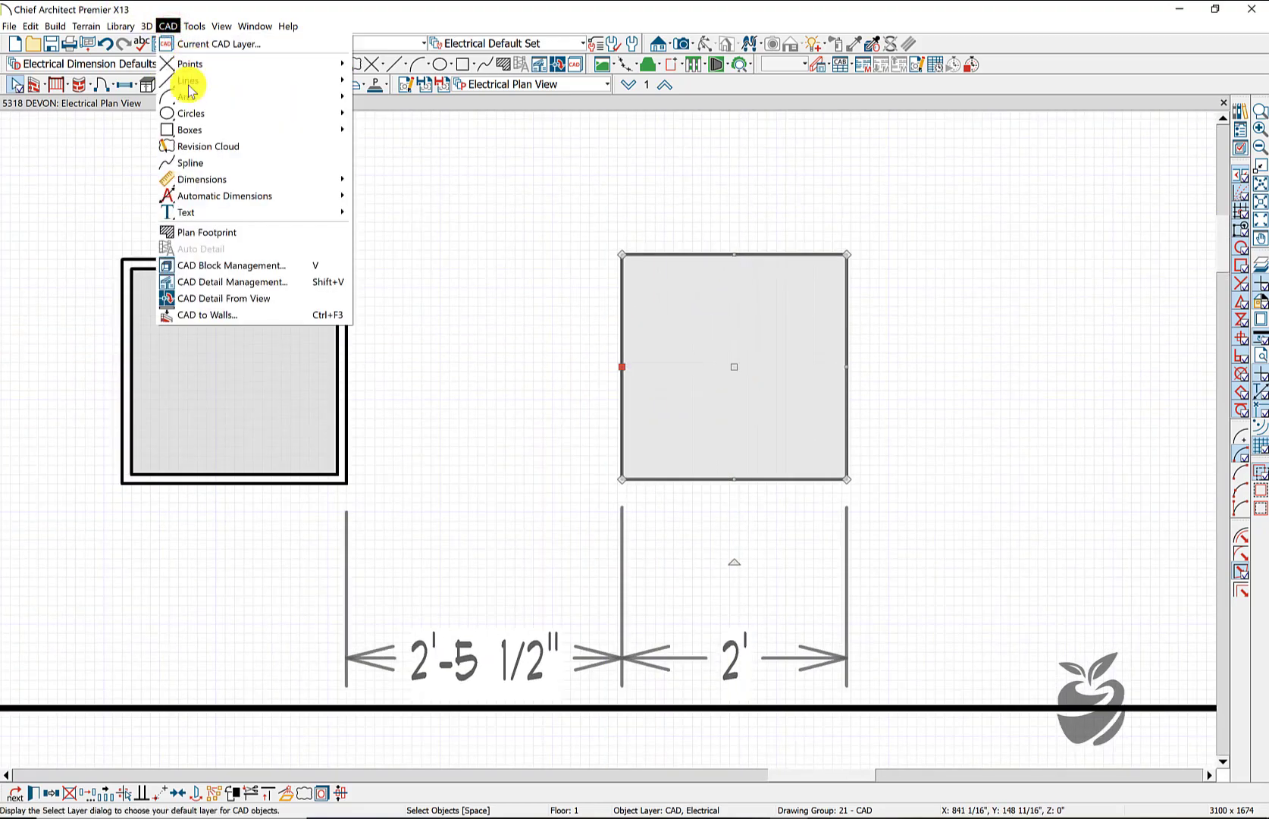
mouse_move(203, 146)
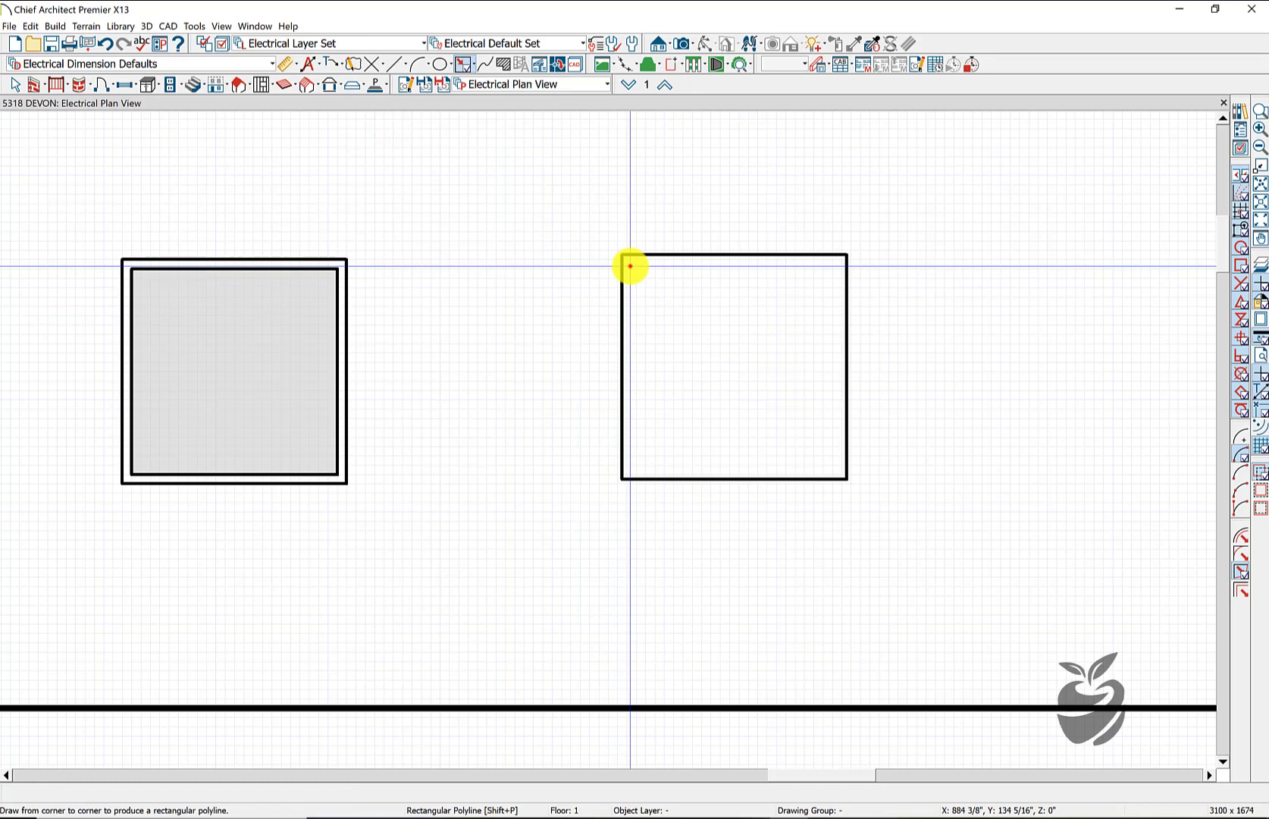
drag(630, 265, 814, 443)
text(1)
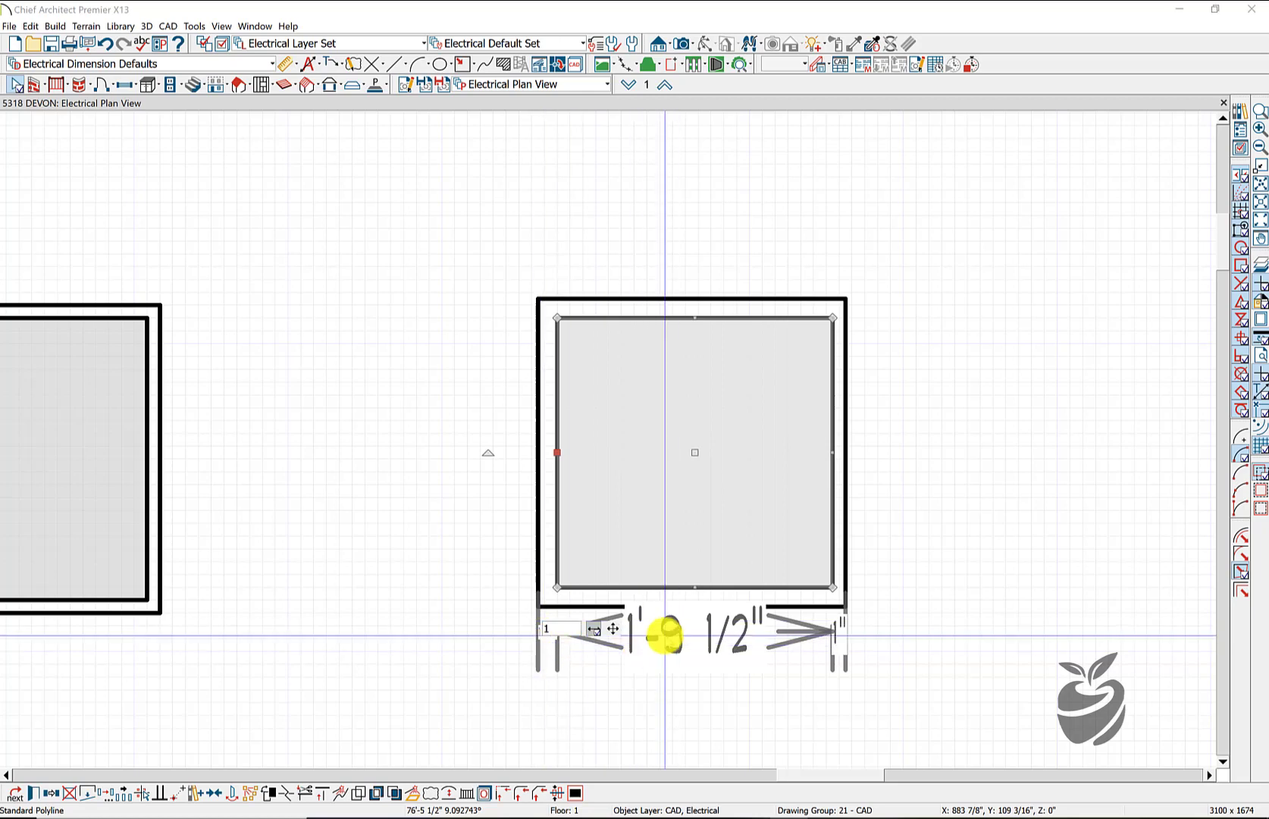
drag(663, 637, 712, 585)
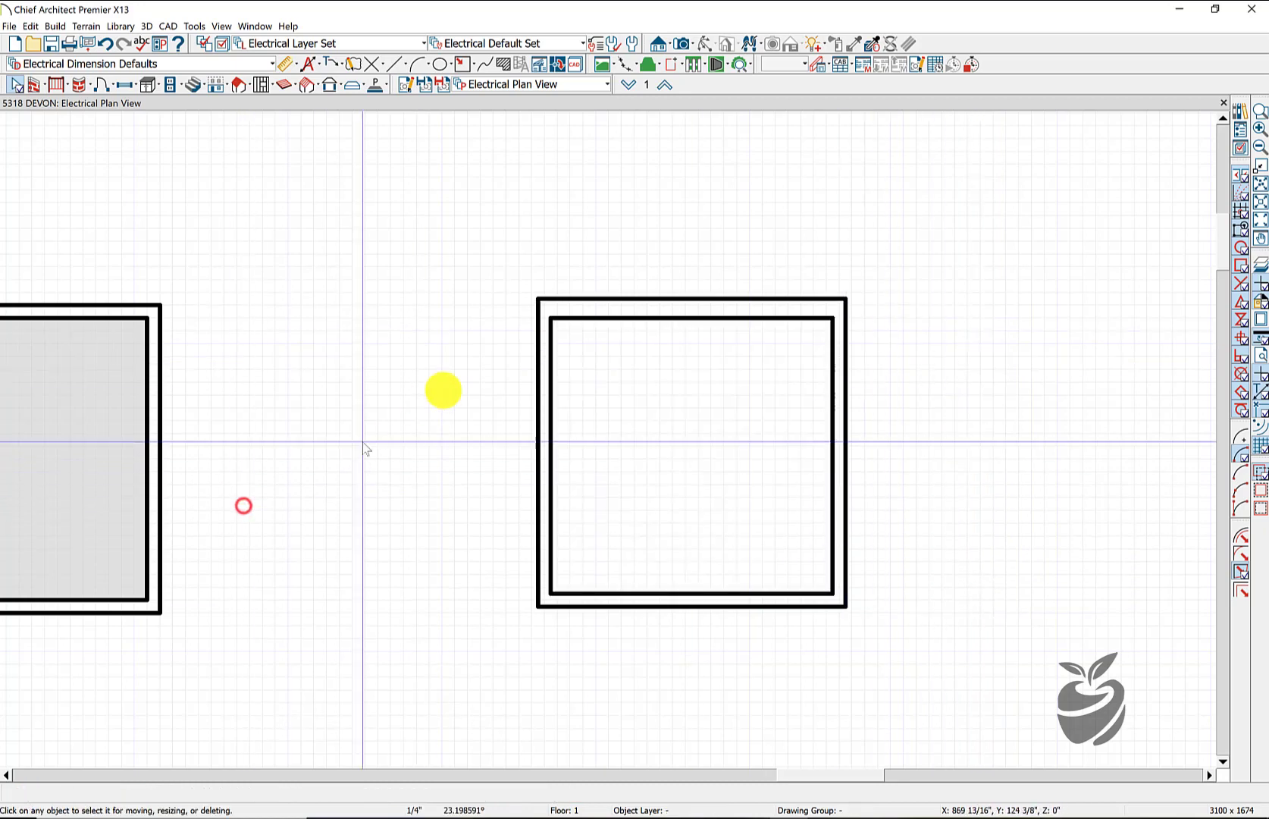
click(690, 445)
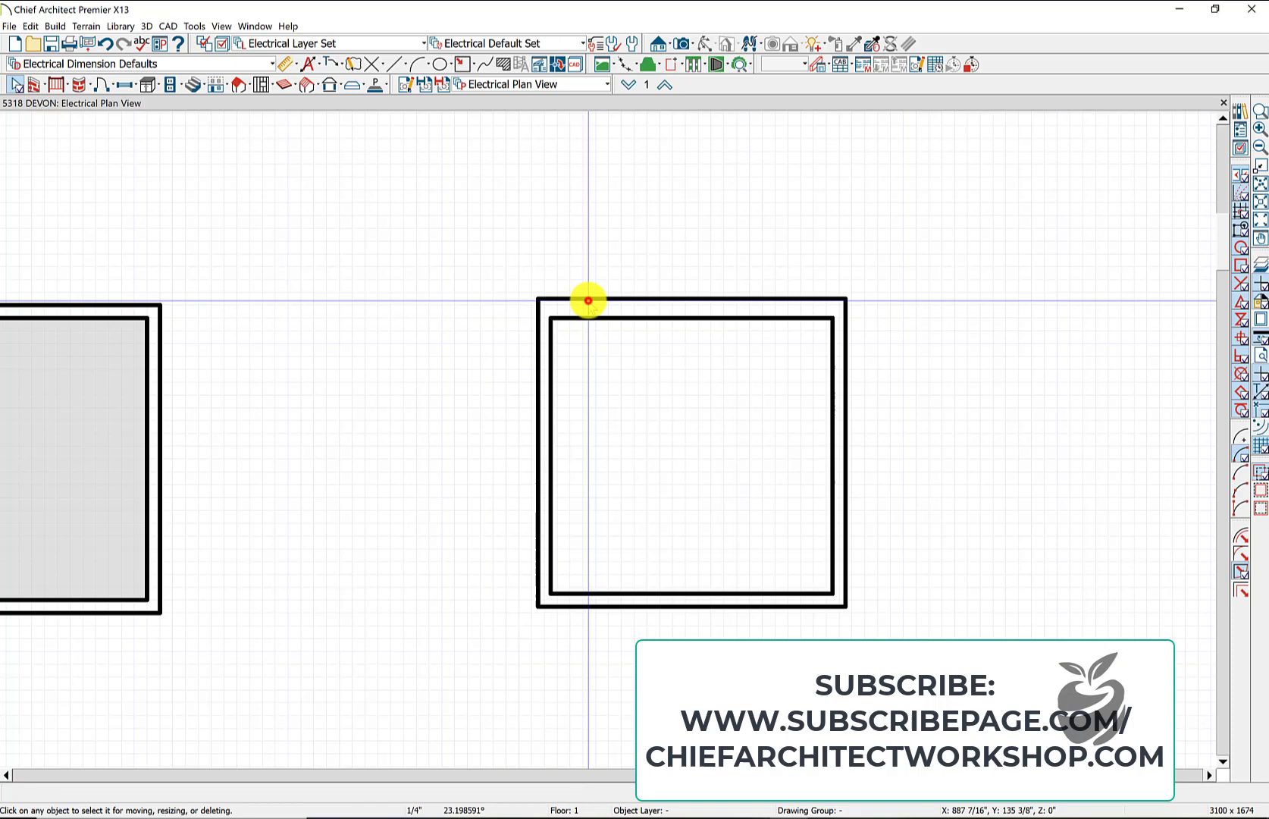
click(587, 300)
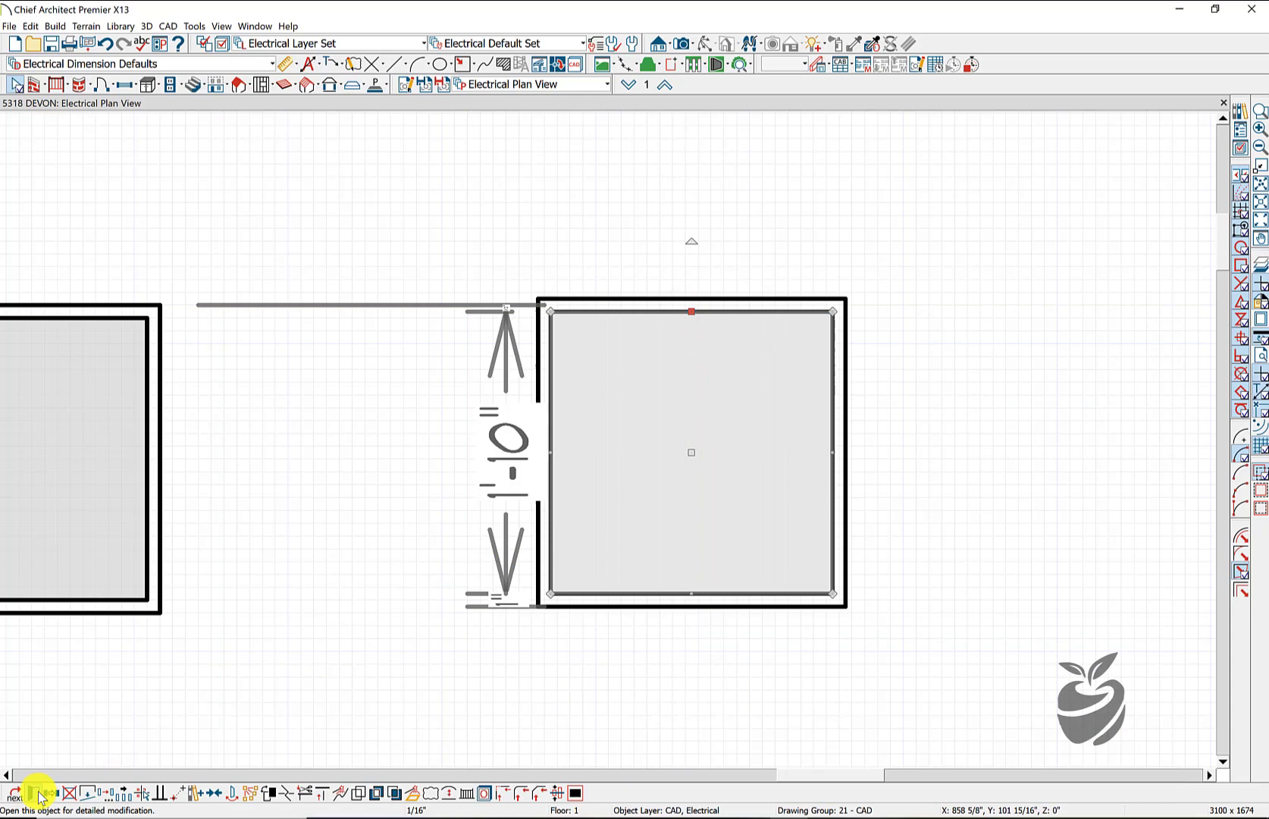
Give the polyline a solid gray (150,150,150) fill at 70% transparency.
click(38, 793)
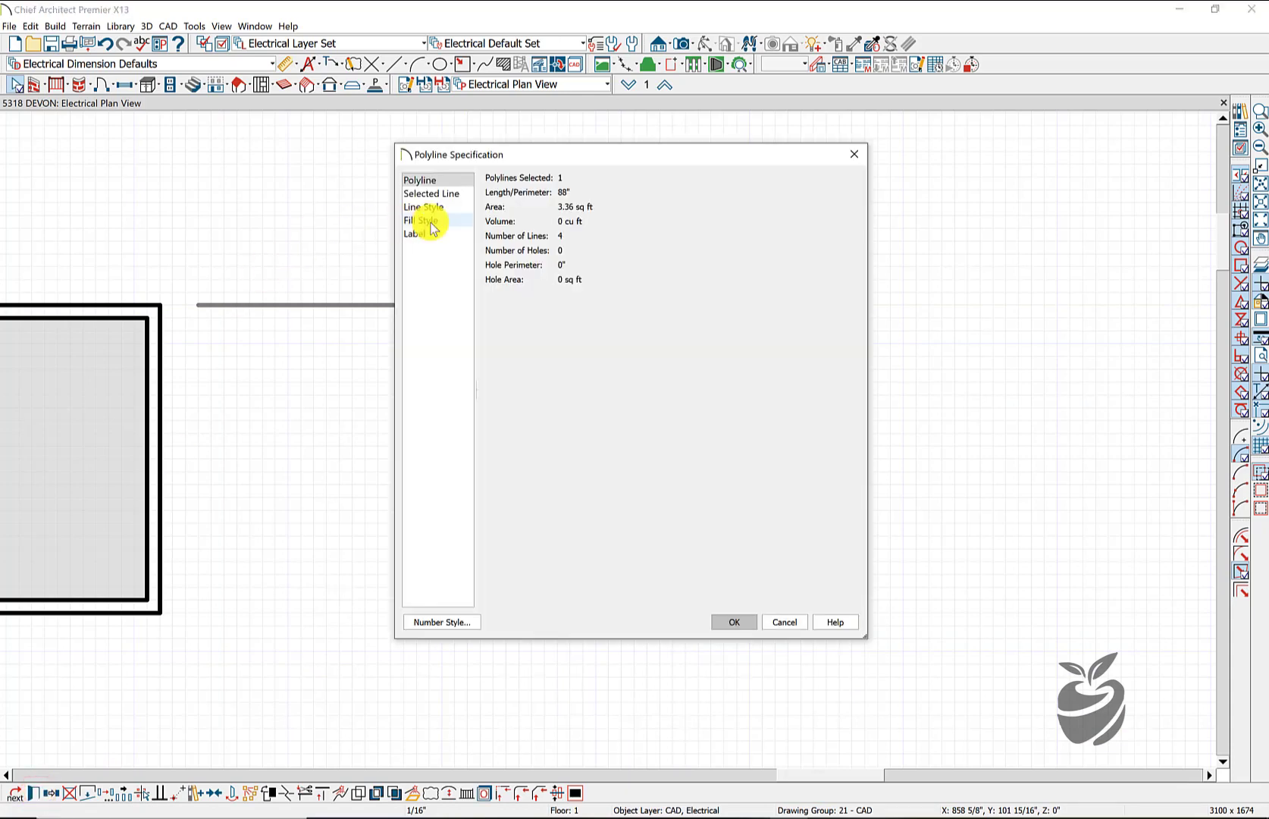
click(606, 195)
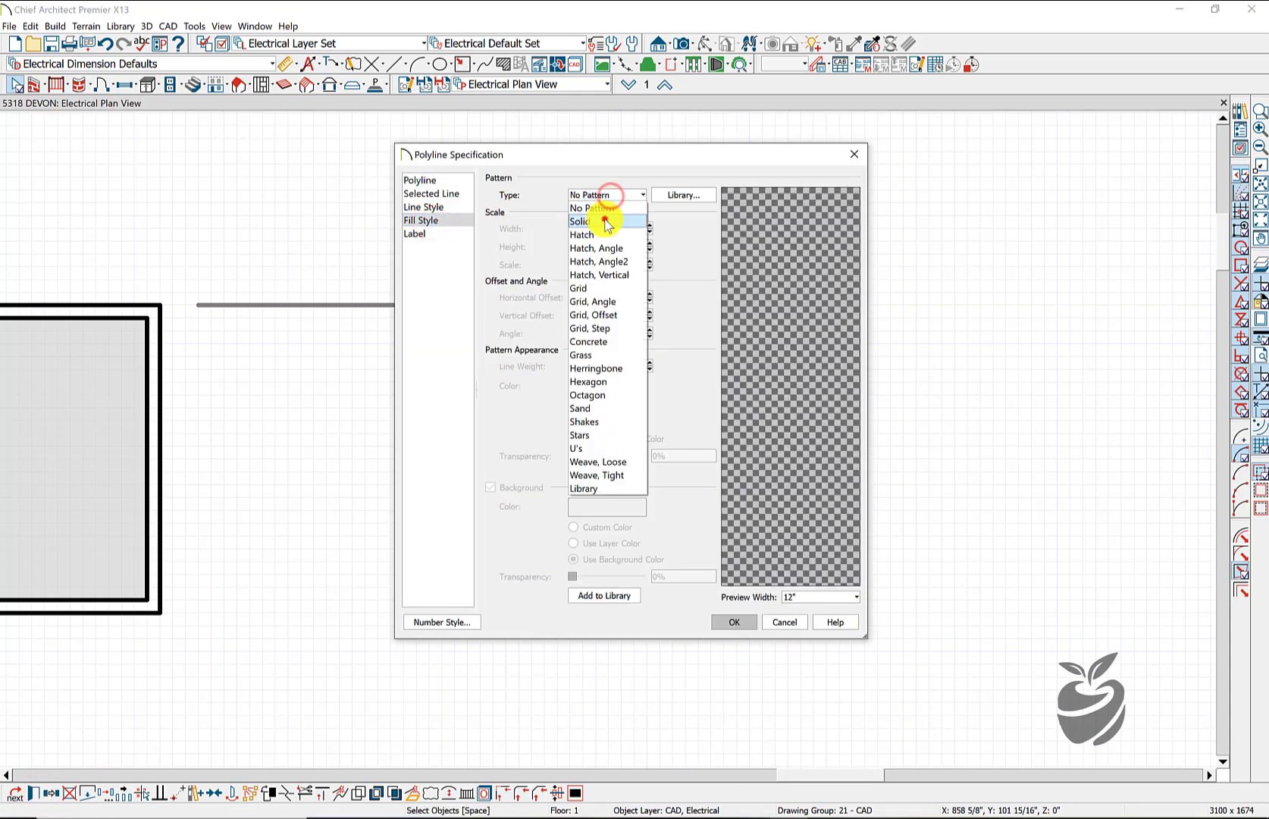
click(579, 220)
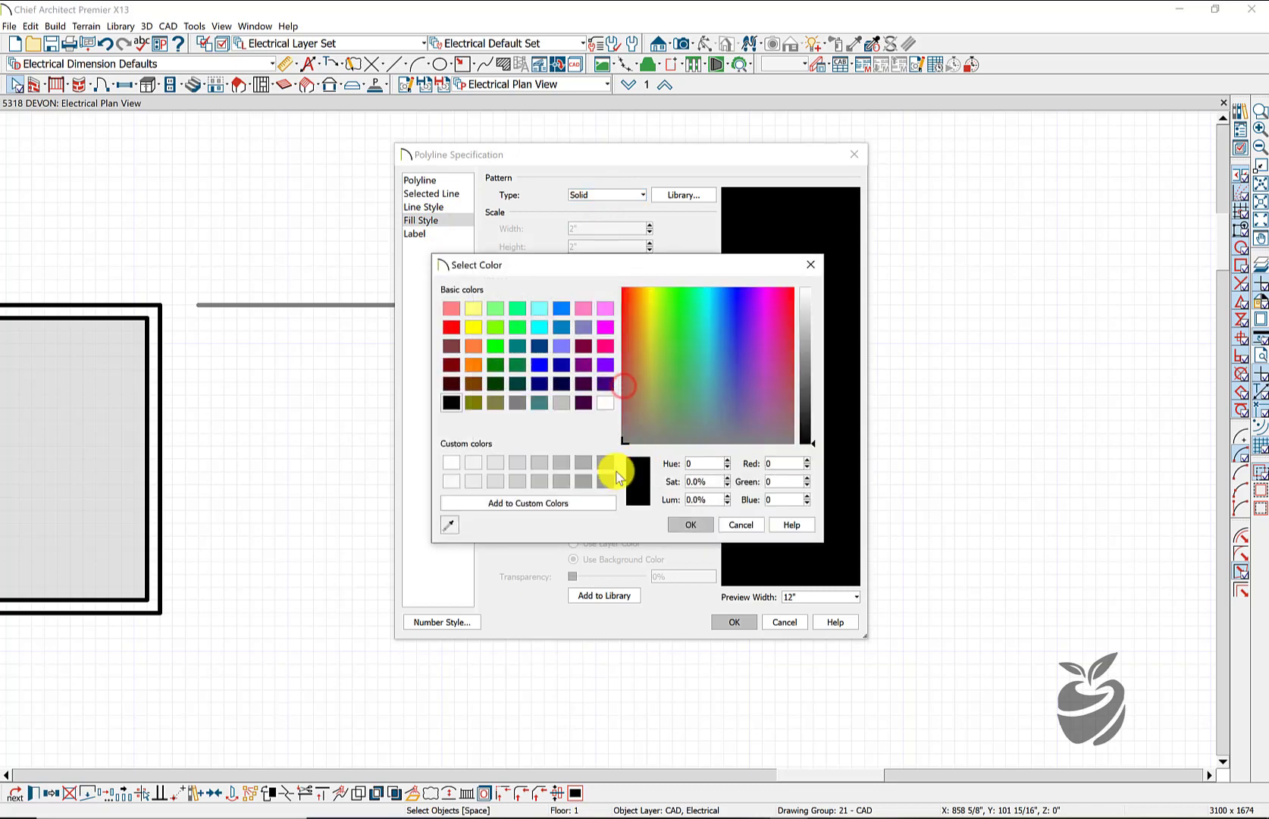
click(602, 480)
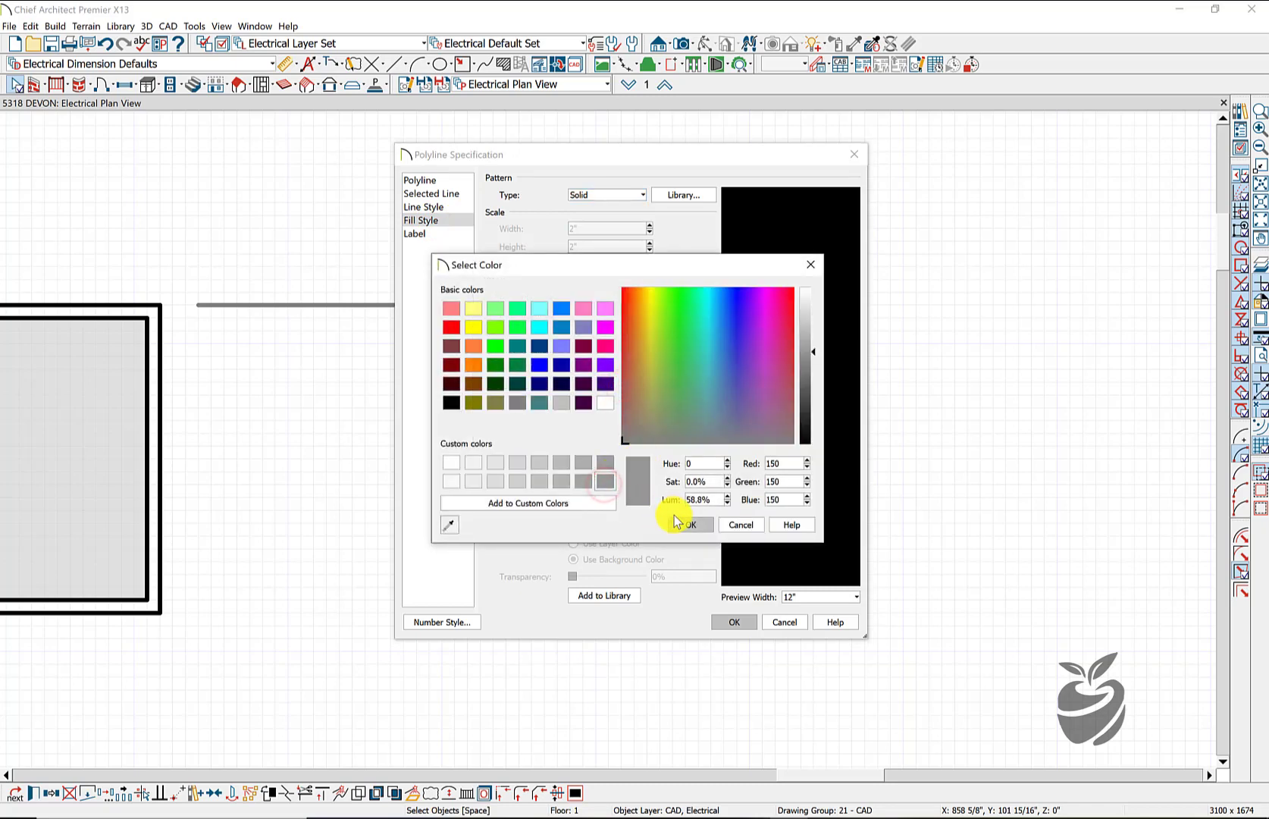
click(687, 525)
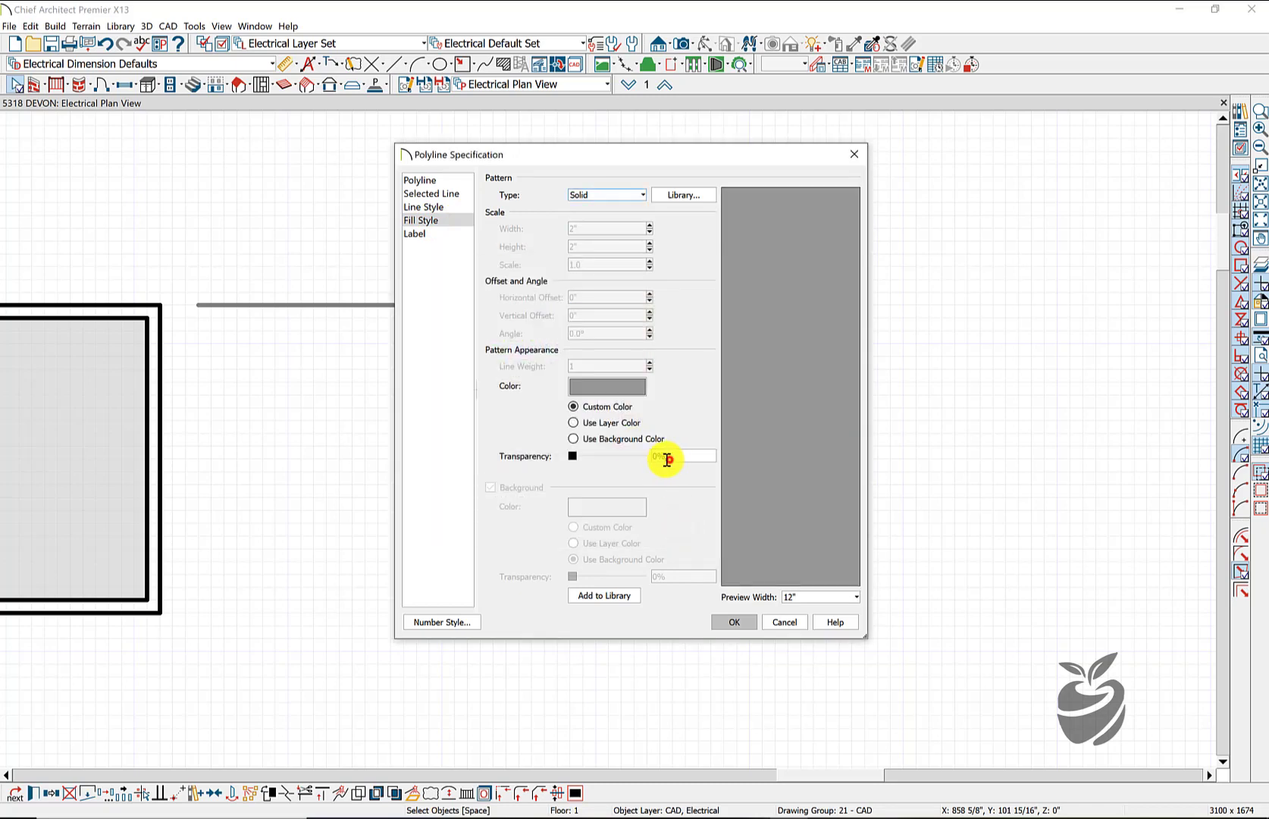
text(70)
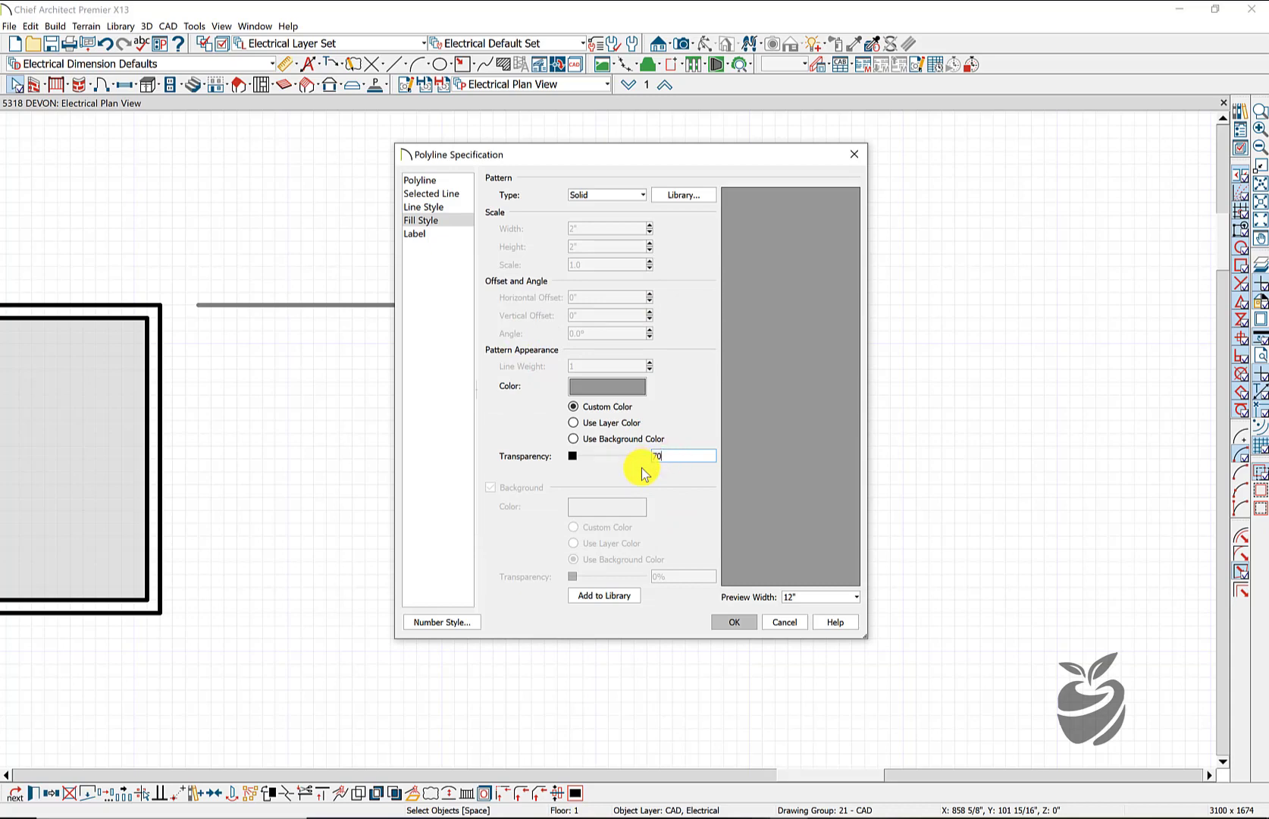
click(731, 622)
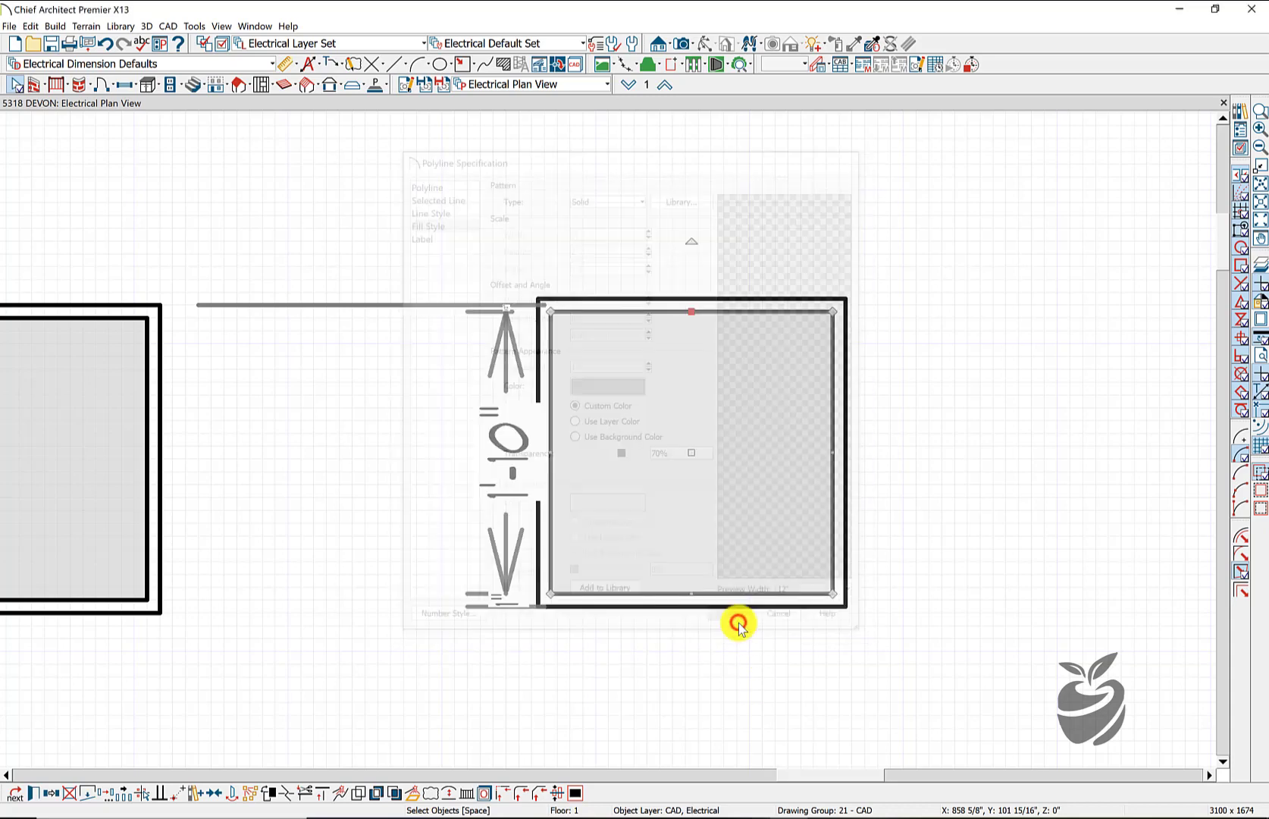
click(739, 613)
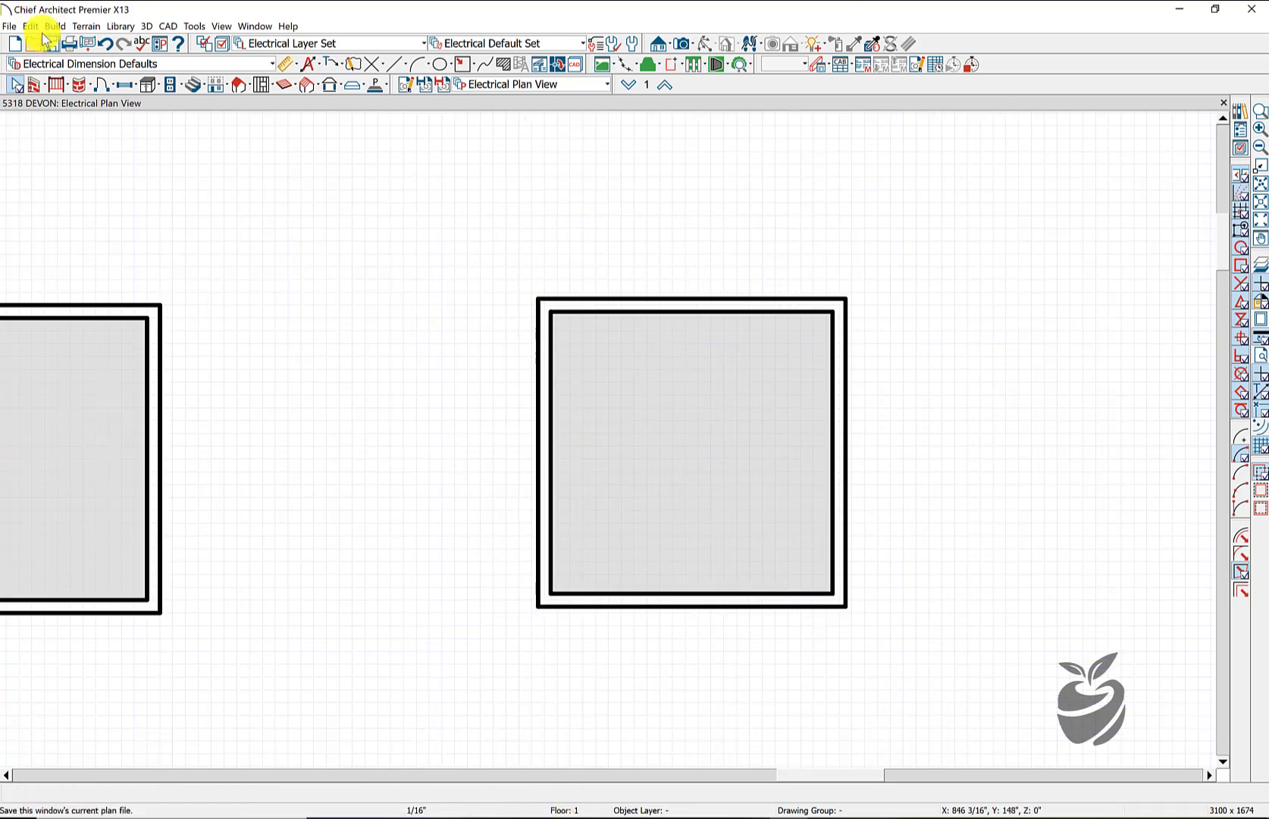
Group the box and inset polyline into a single CAD block and zoom out.
click(31, 26)
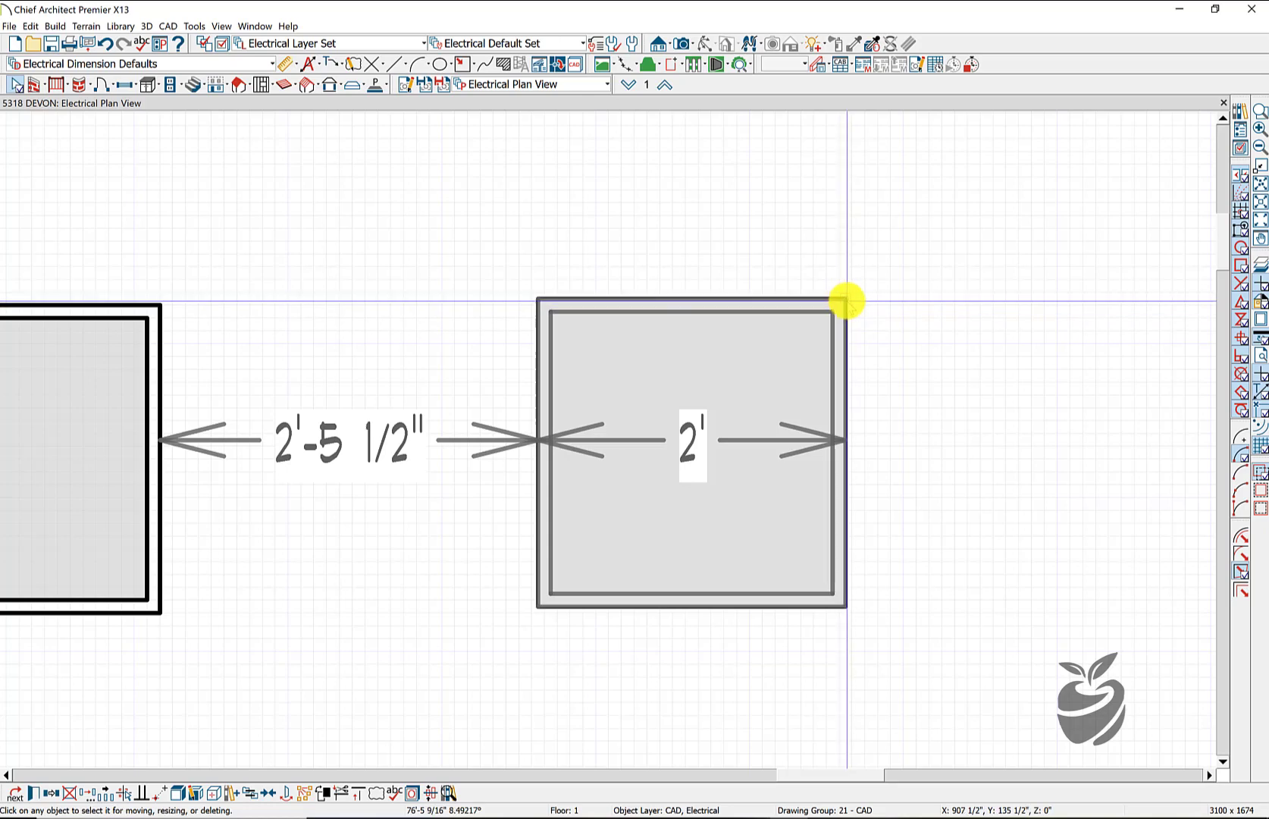
click(845, 301)
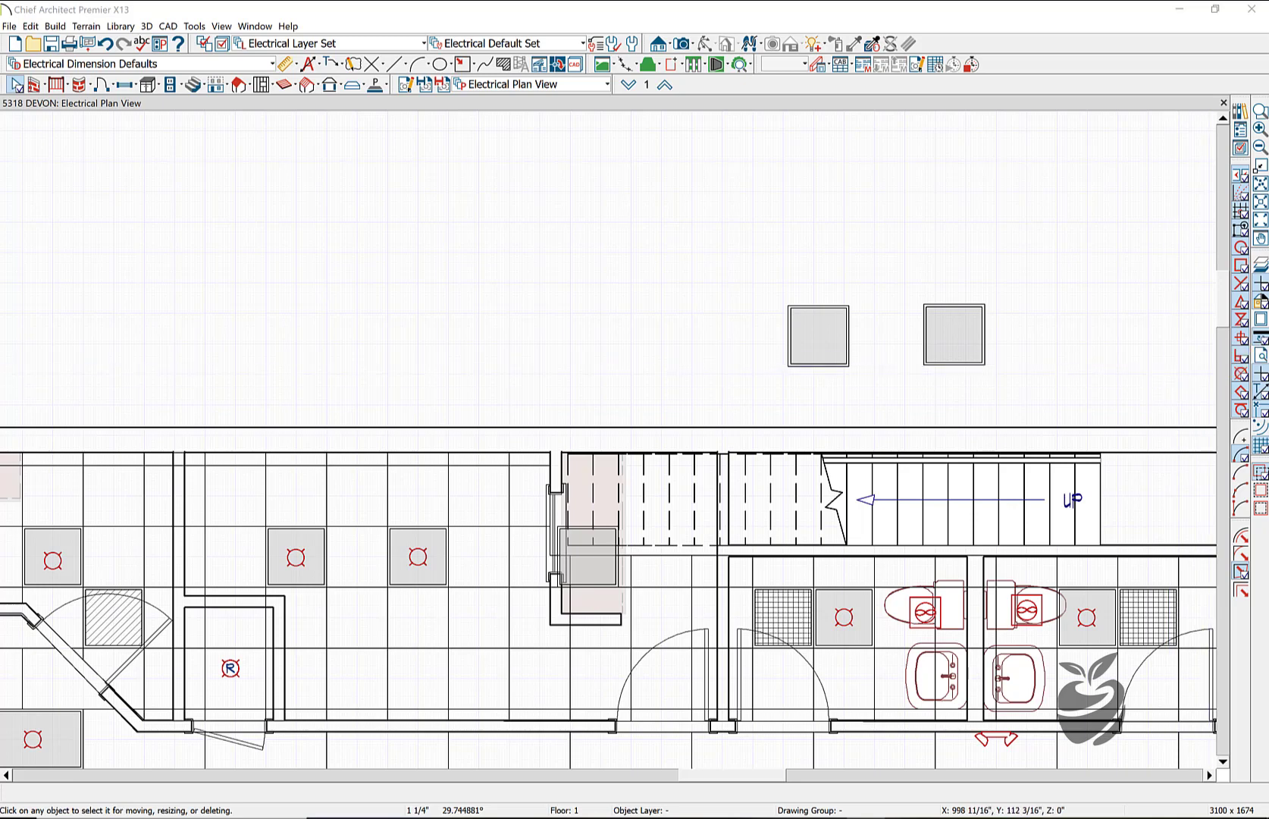
Copy the tile block and paste it into a ceiling grid cell.
click(953, 332)
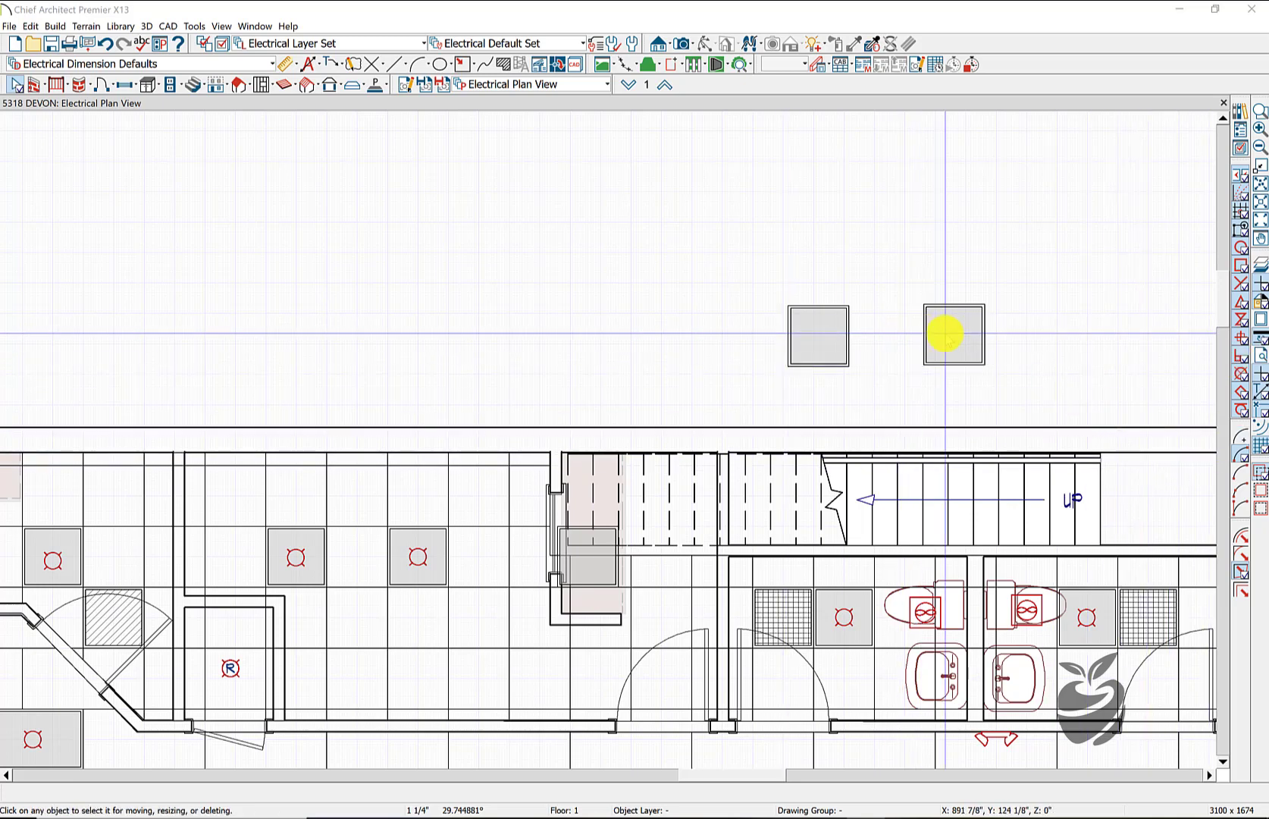
click(952, 336)
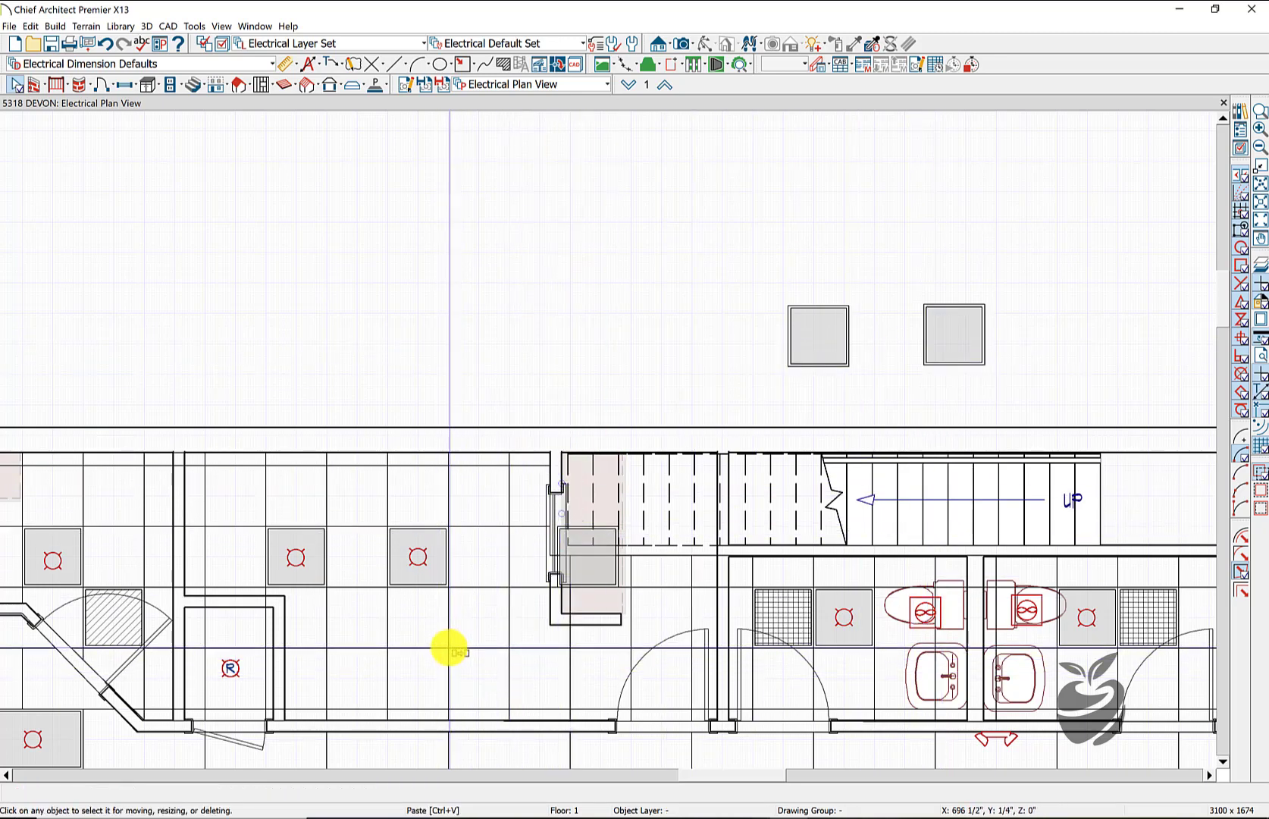
click(437, 647)
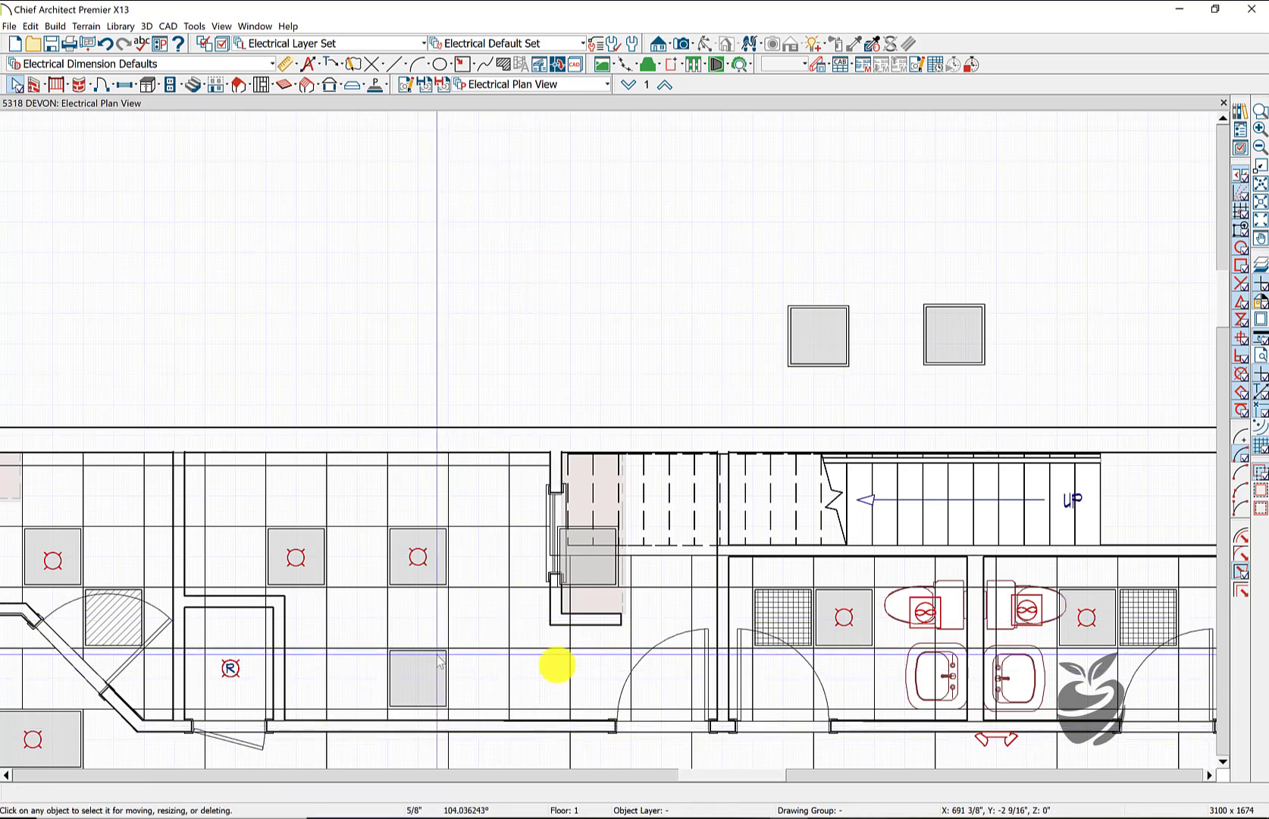
mouse_move(382, 678)
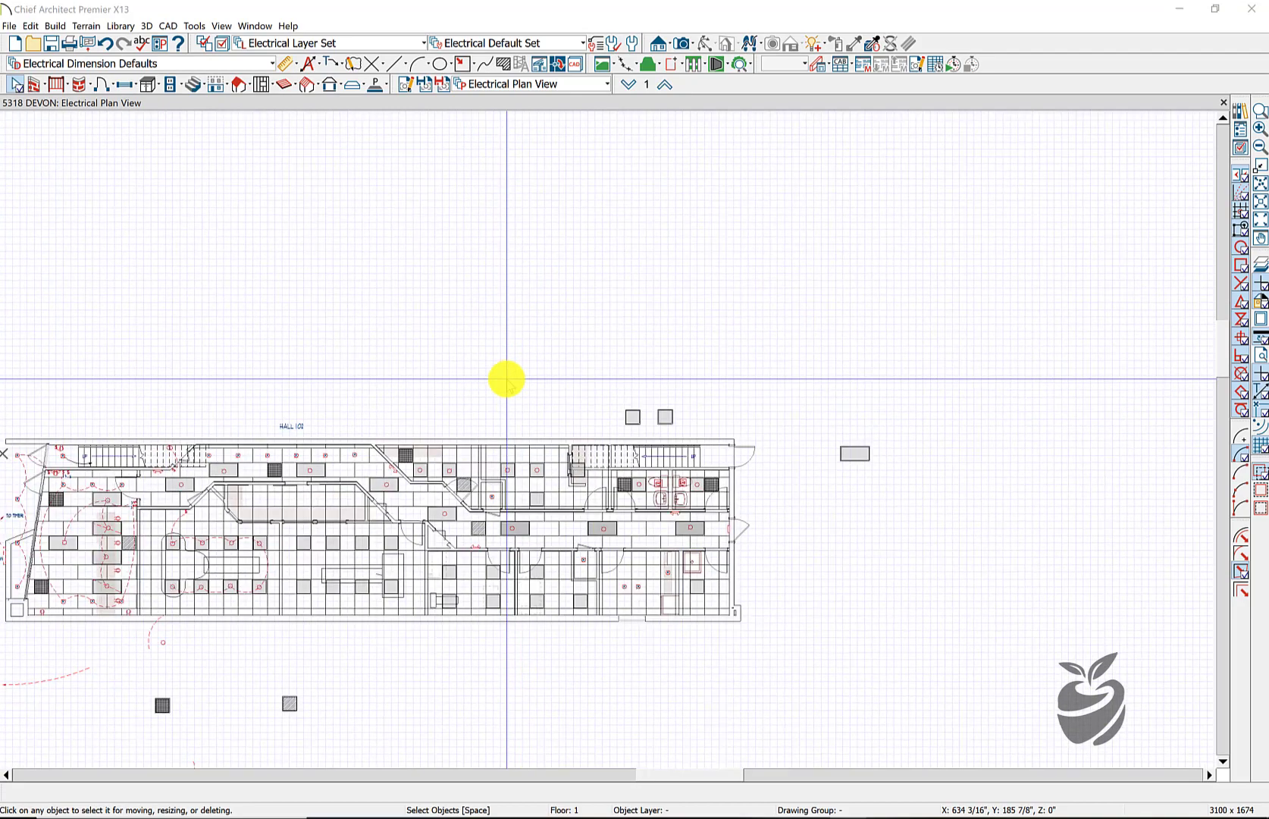
mouse_move(818, 506)
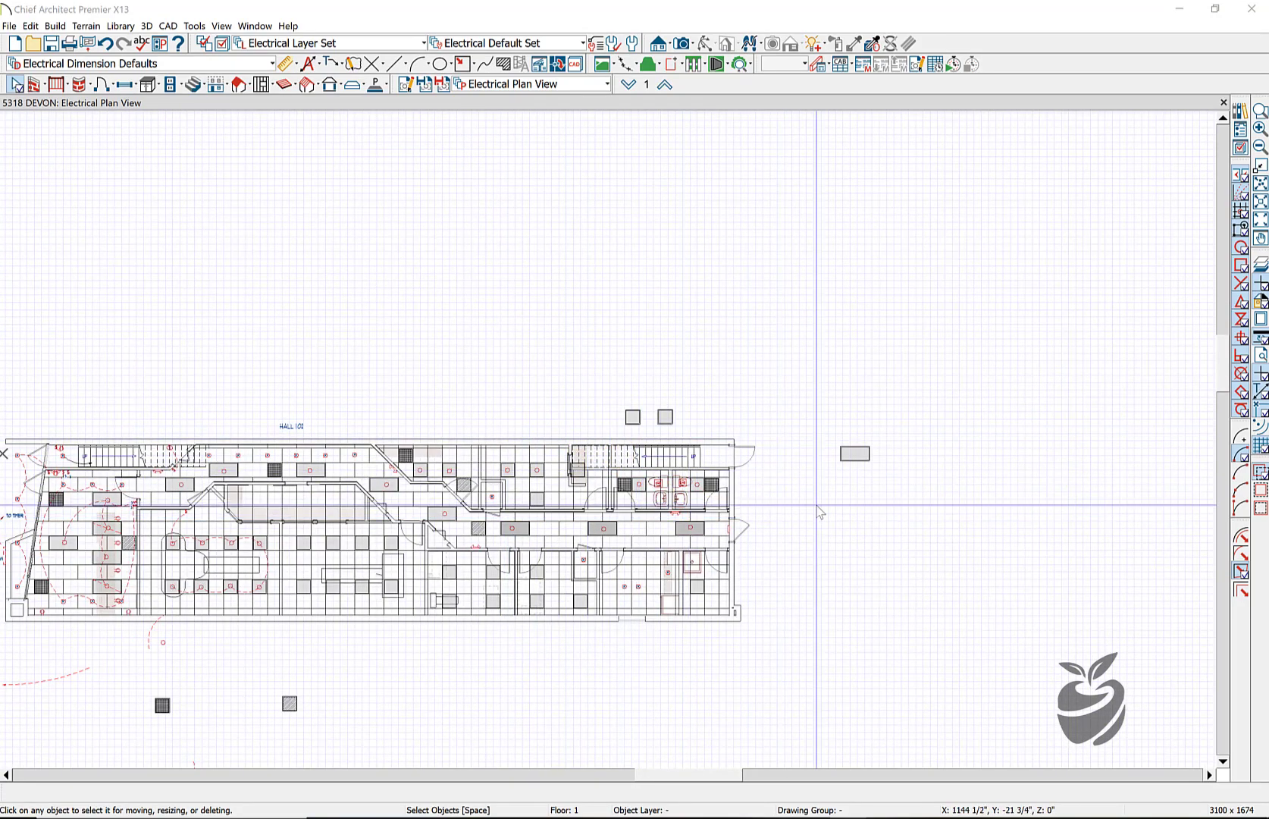